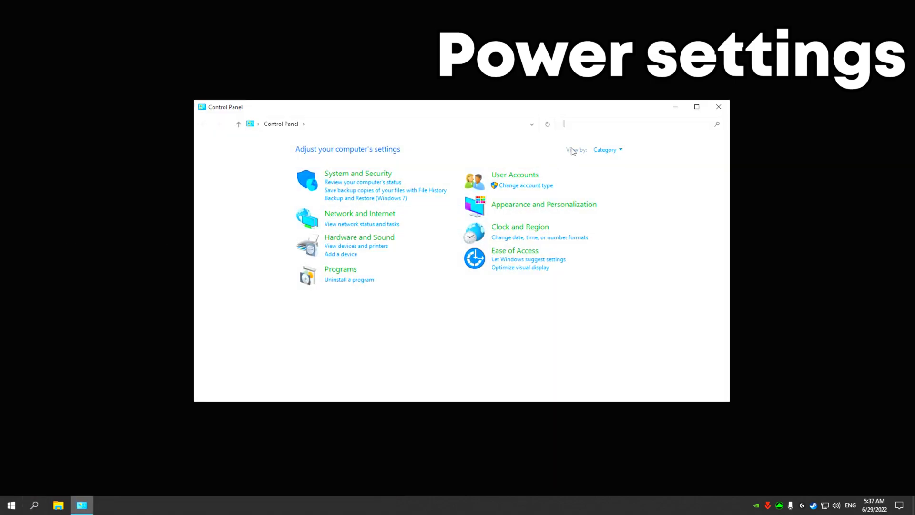
- Select the High performance power plan in Control Panel's Power Options and close the window
{"action": "type", "text": "pow"}
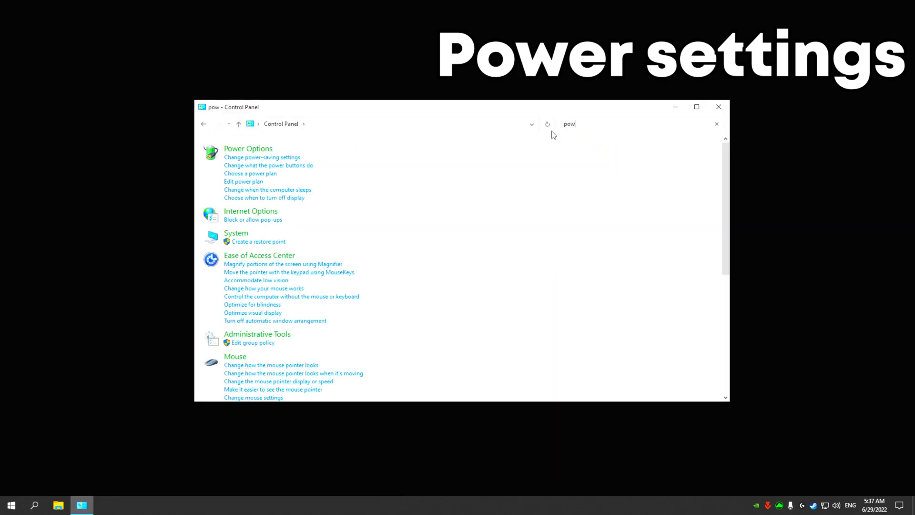
{"action": "left_click", "coordinate": [248, 148]}
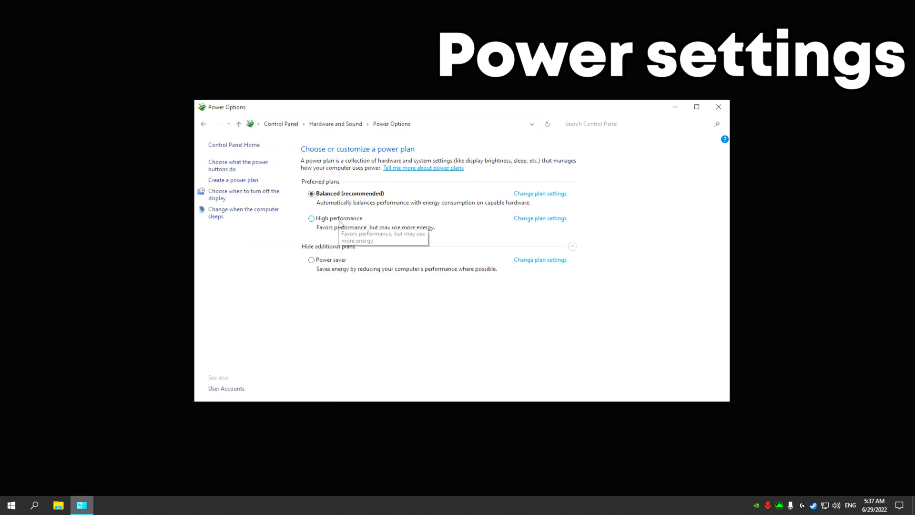
{"action": "left_click", "coordinate": [310, 217]}
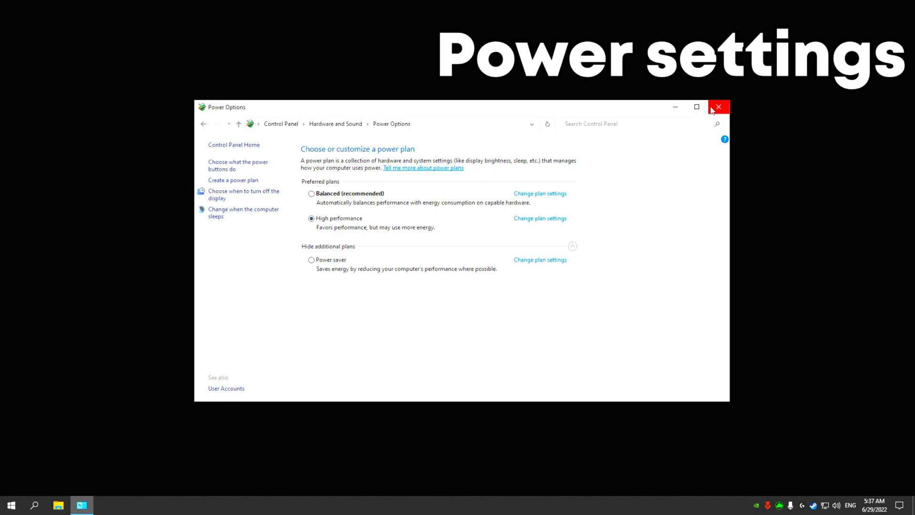
{"action": "left_click", "coordinate": [719, 106]}
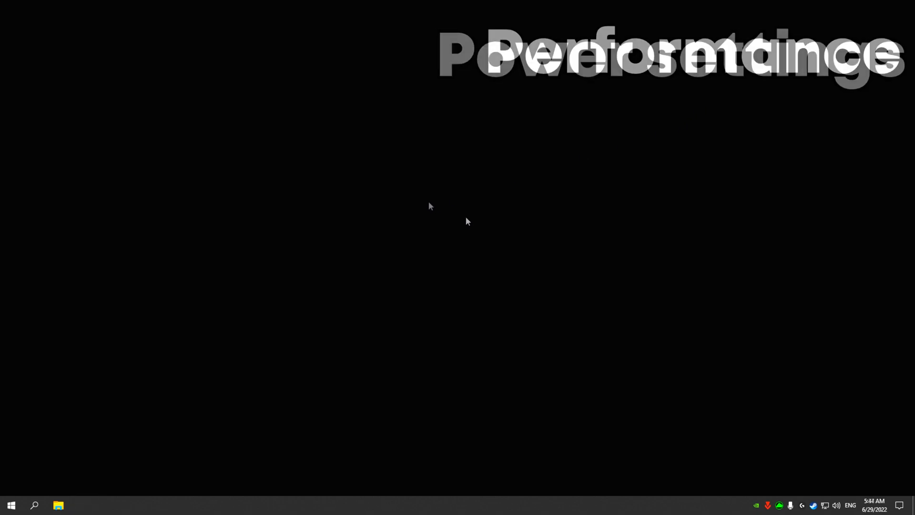
- Set Windows visual effects to Adjust for best performance, apply, and confirm the dialog
{"action": "left_click", "coordinate": [34, 505]}
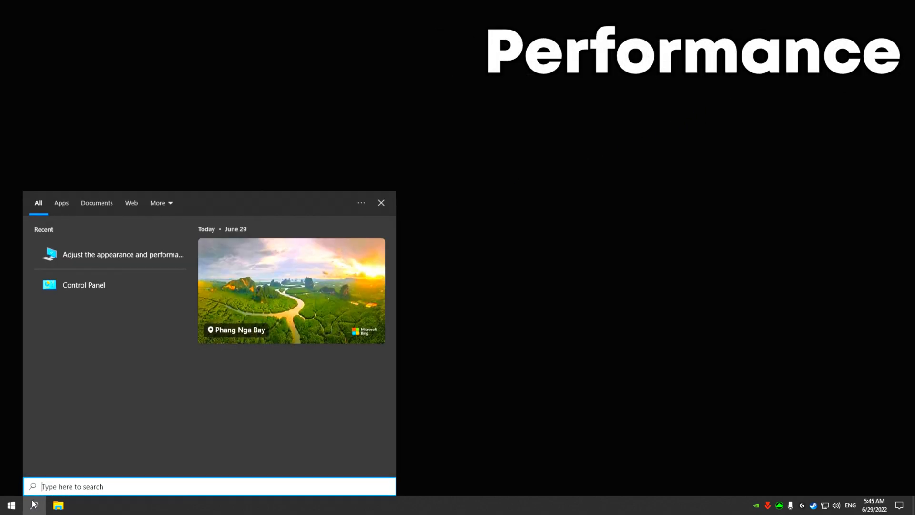
{"action": "type", "text": "per"}
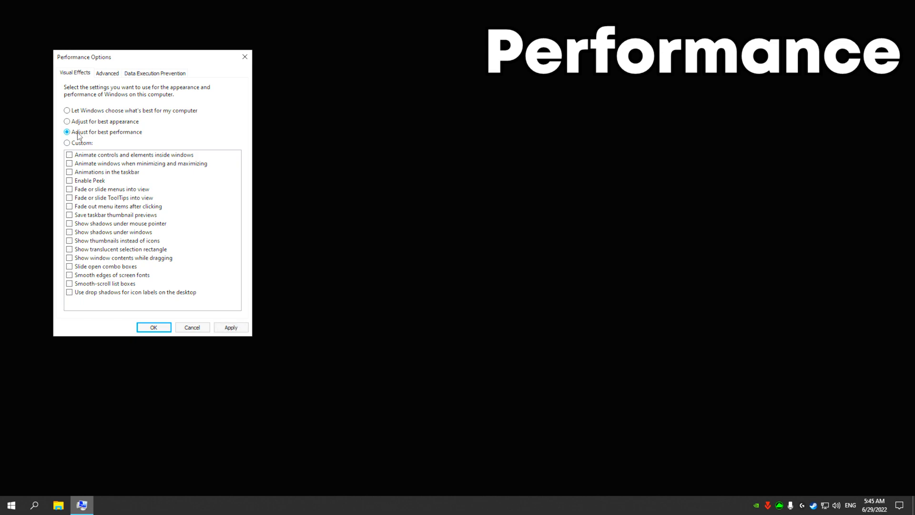
{"action": "left_click", "coordinate": [231, 327]}
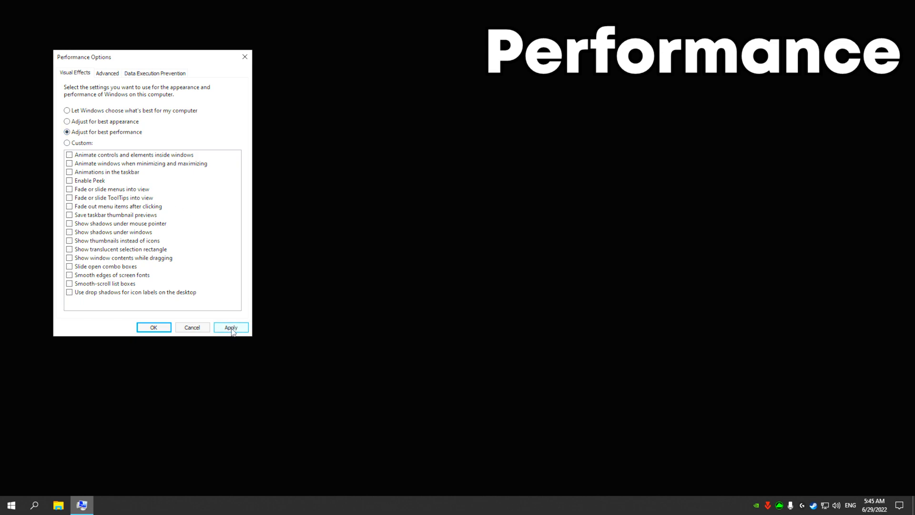
{"action": "left_click", "coordinate": [231, 327]}
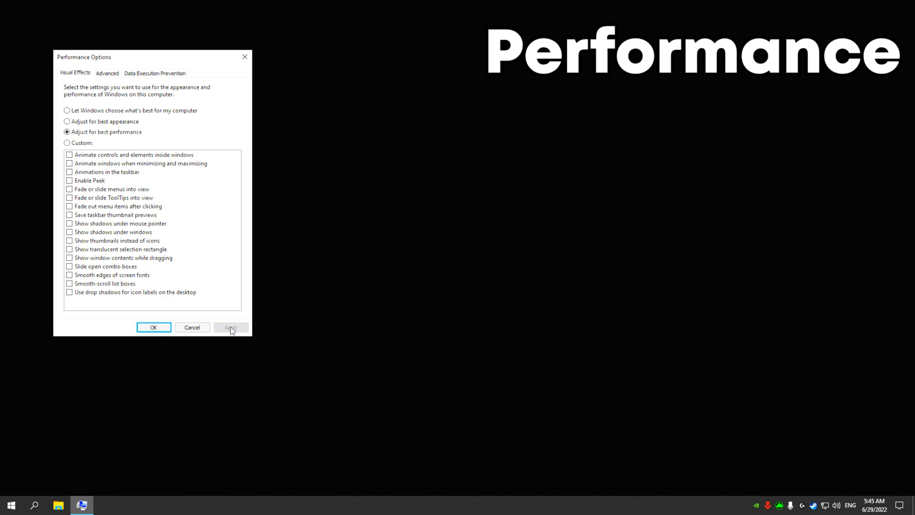
{"action": "left_click", "coordinate": [153, 327]}
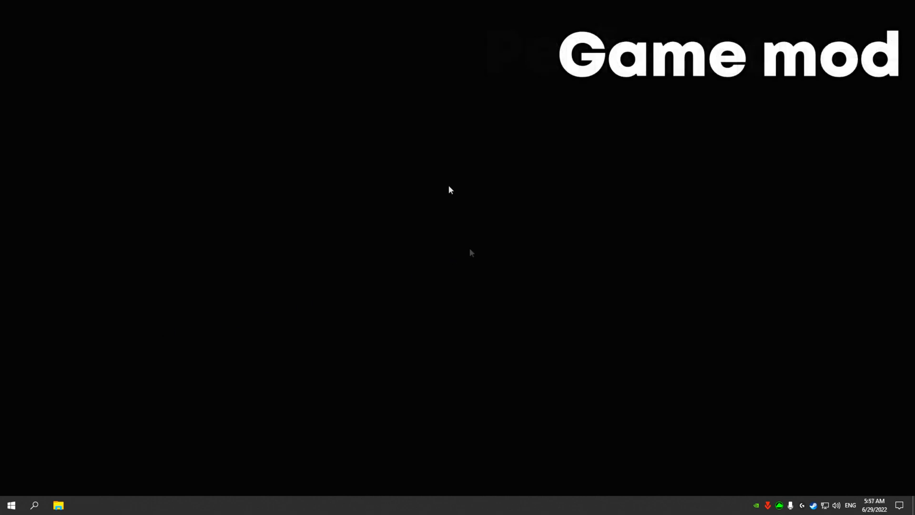
- Turn Game Mode on in Windows Settings
{"action": "left_click", "coordinate": [34, 506]}
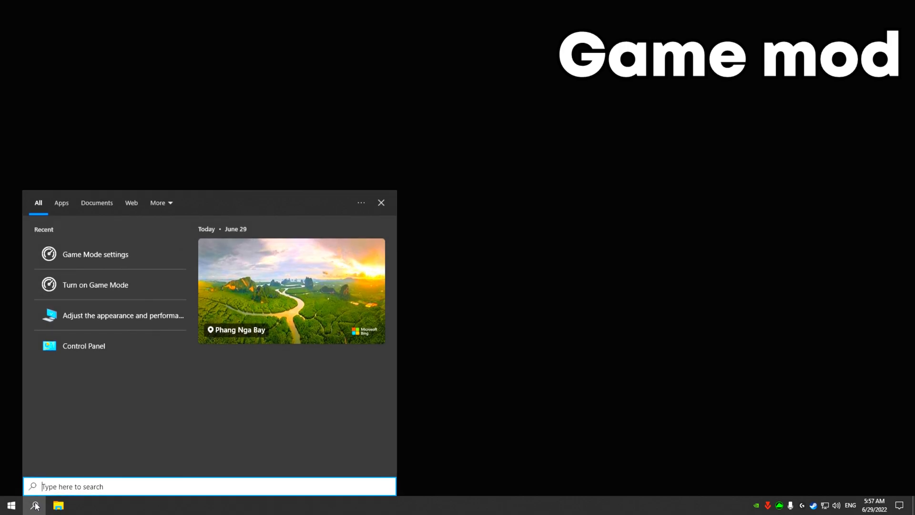
{"action": "type", "text": "game mod"}
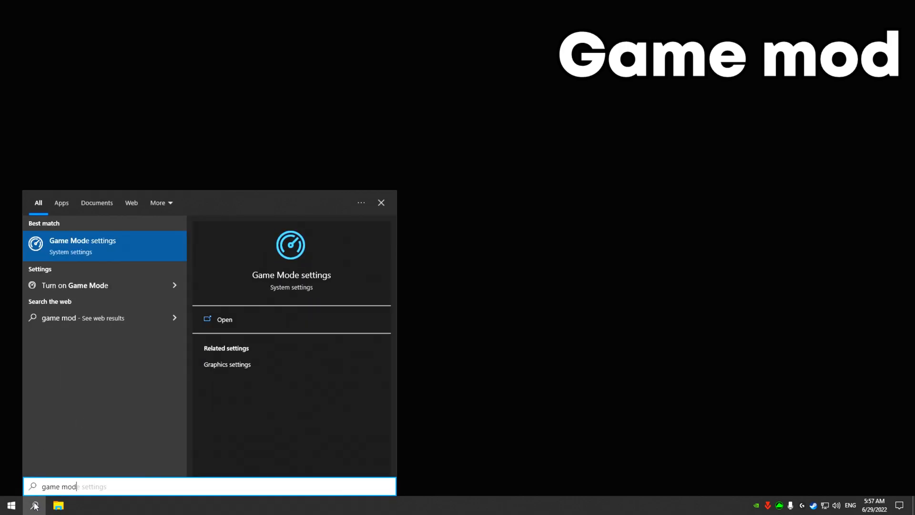
{"action": "left_click", "coordinate": [224, 319]}
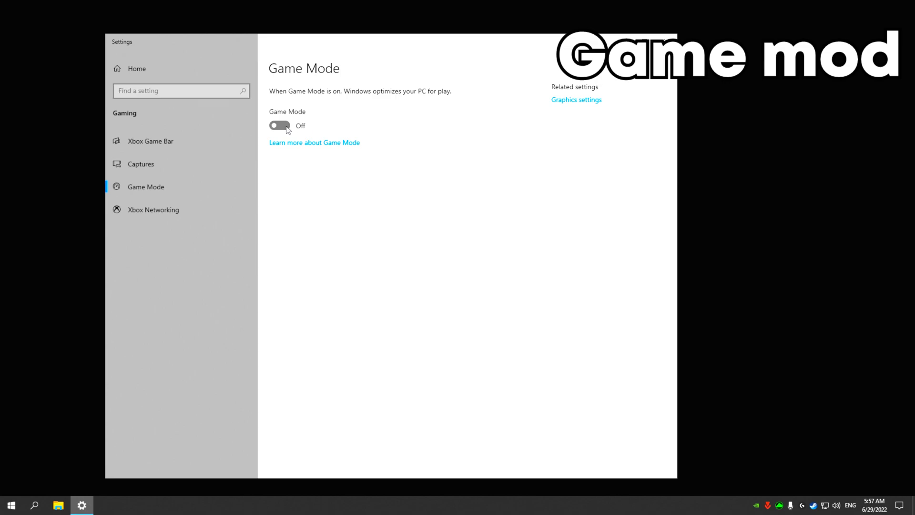
{"action": "left_click", "coordinate": [280, 126]}
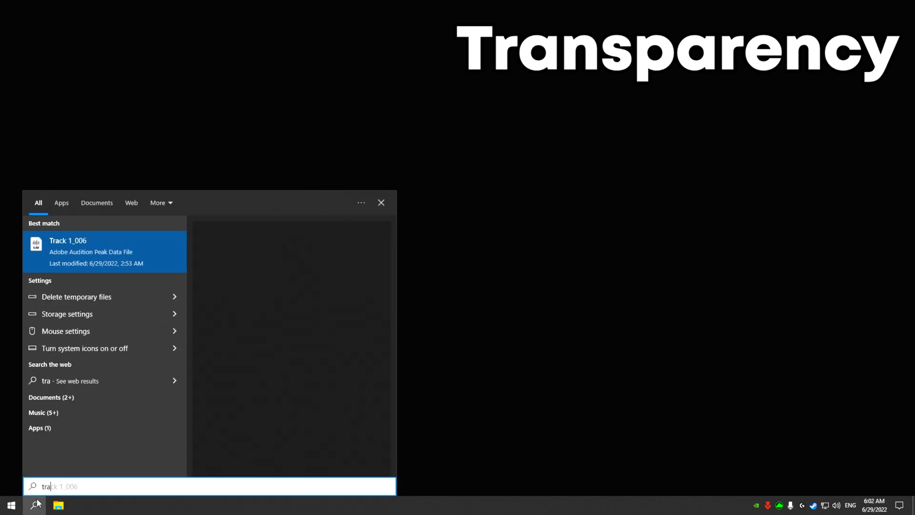
- Turn off transparency effects in the Colors settings
{"action": "type", "text": "trans"}
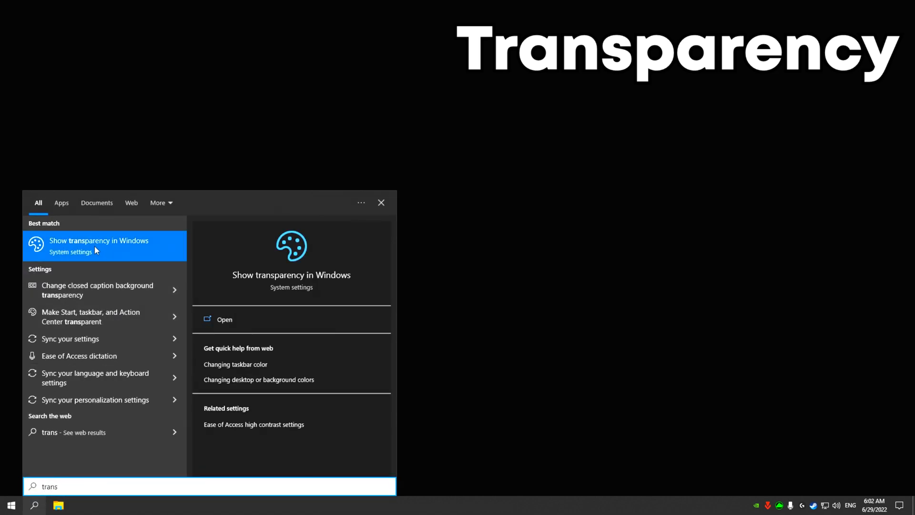
{"action": "left_click", "coordinate": [98, 245]}
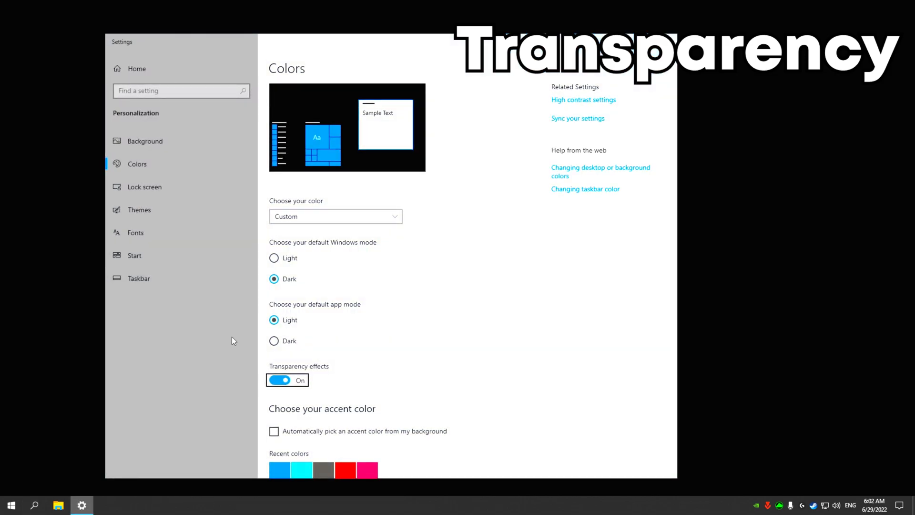
{"action": "left_click", "coordinate": [280, 380]}
{"action": "type", "text": "sta"}
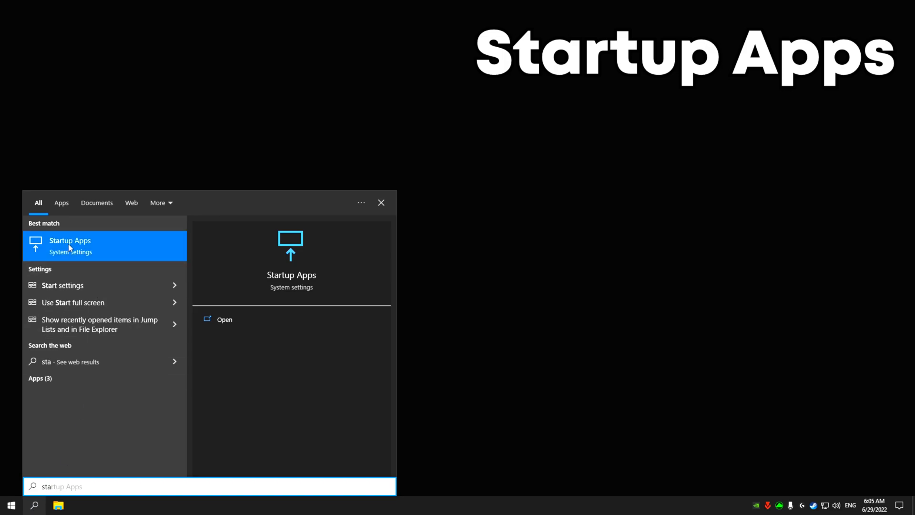
- Stop Kraken APO Helper and Razer Synapse from launching at login in Startup Apps
{"action": "left_click", "coordinate": [70, 245]}
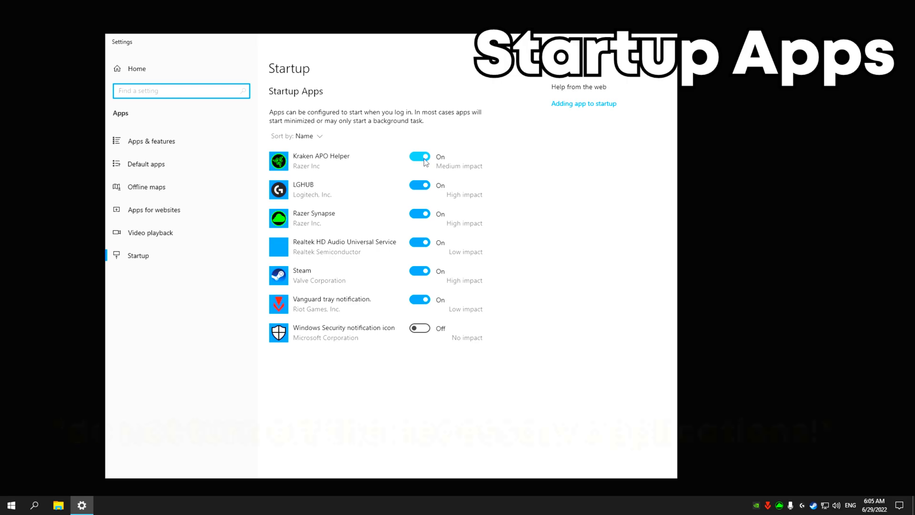
{"action": "left_click", "coordinate": [420, 212]}
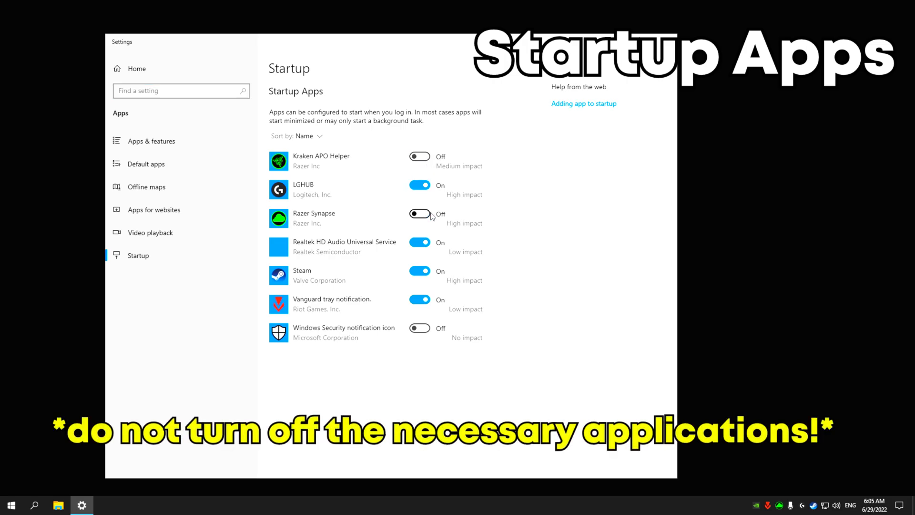
{"action": "left_click", "coordinate": [420, 269]}
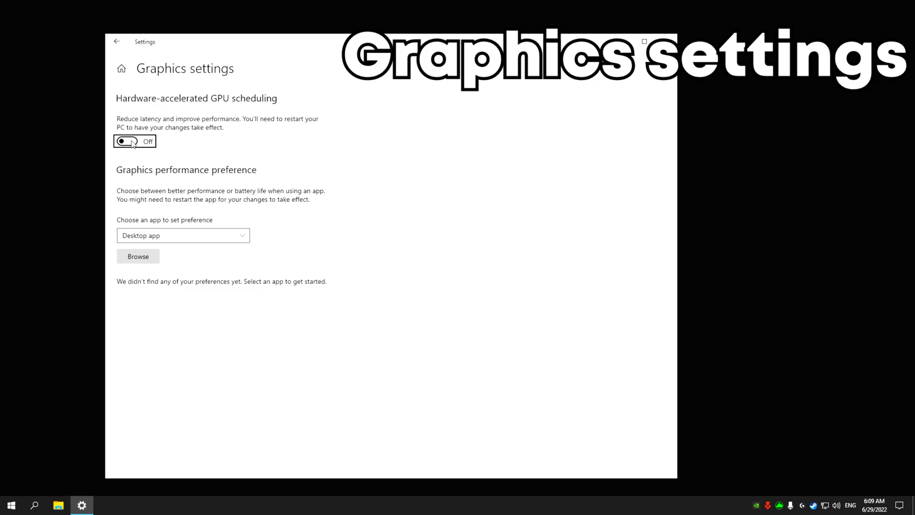
- Turn on hardware-accelerated GPU scheduling in Graphics settings
{"action": "left_click", "coordinate": [127, 141]}
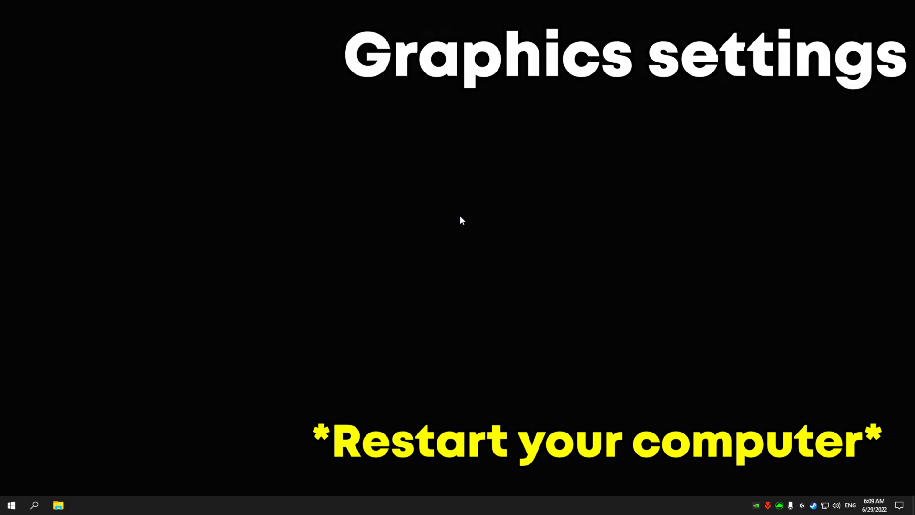
{"action": "type", "text": "update"}
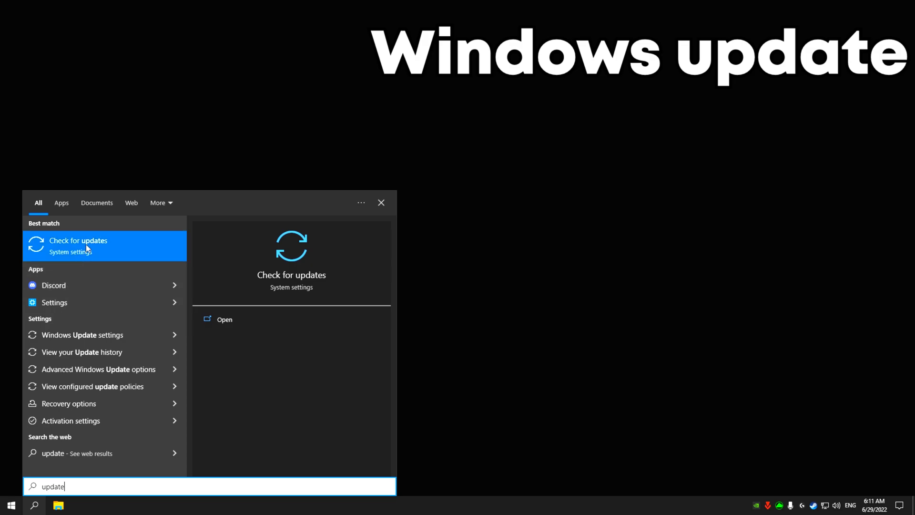
- Go to the Check for updates page in Windows Settings
{"action": "left_click", "coordinate": [79, 240]}
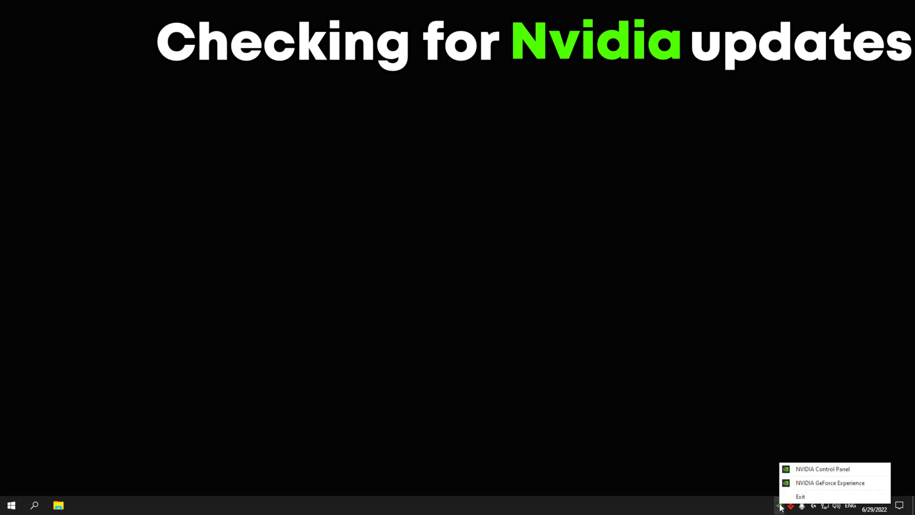
{"action": "mouse_move", "coordinate": [828, 482]}
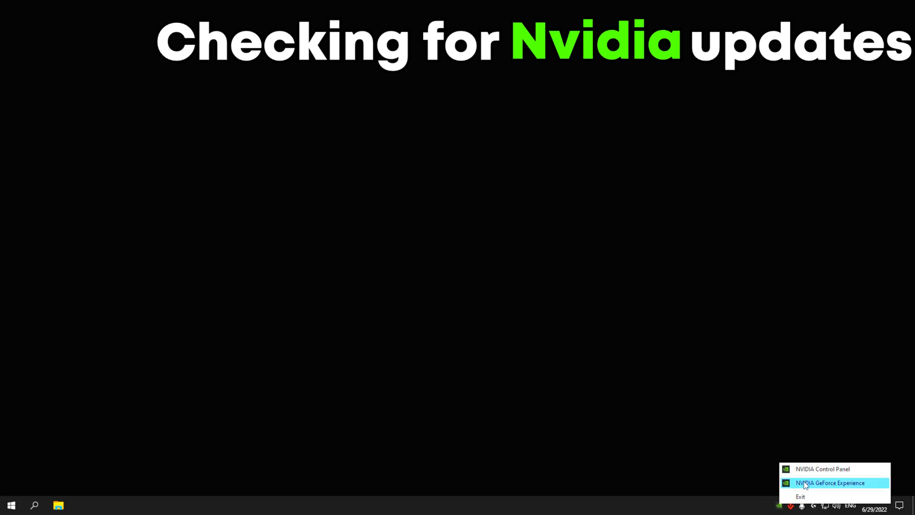
- Download the Game Ready Driver in GeForce Experience and start its express installation
{"action": "left_click", "coordinate": [829, 483]}
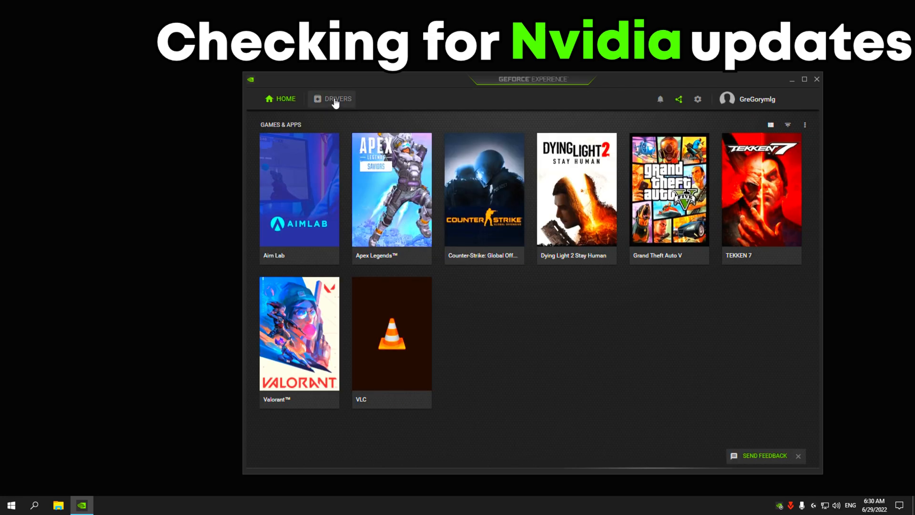
{"action": "left_click", "coordinate": [338, 99]}
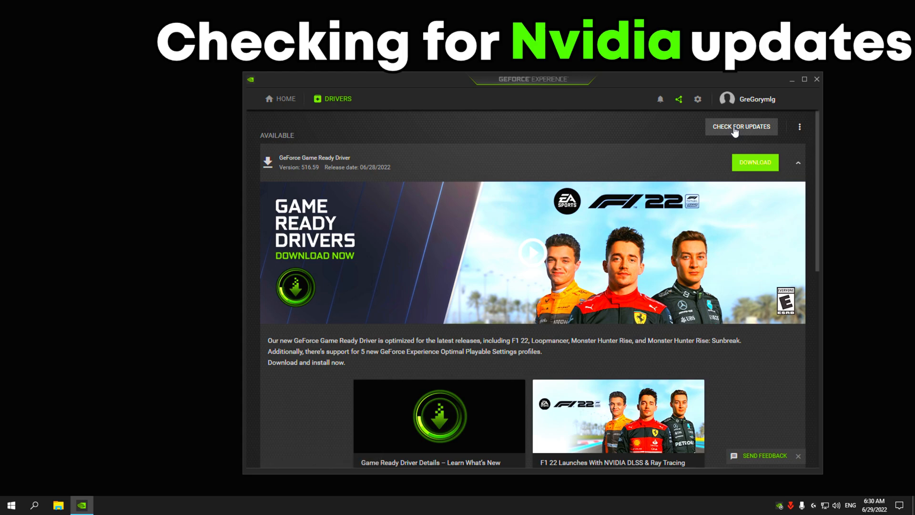
{"action": "left_click", "coordinate": [754, 162]}
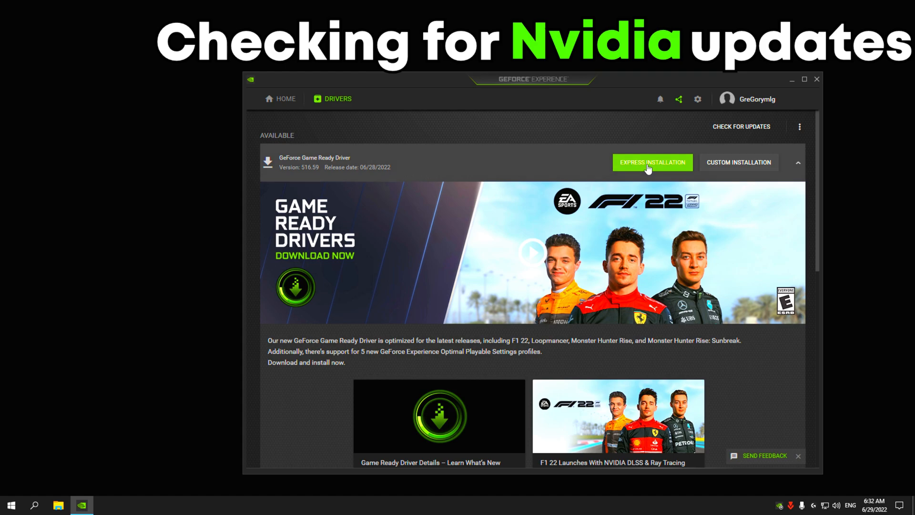
{"action": "left_click", "coordinate": [652, 162]}
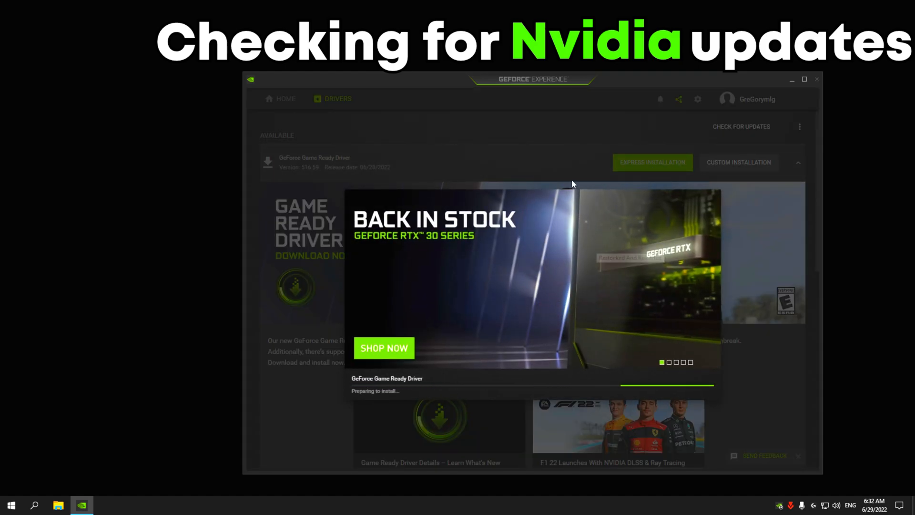
{"action": "right_click", "coordinate": [487, 251]}
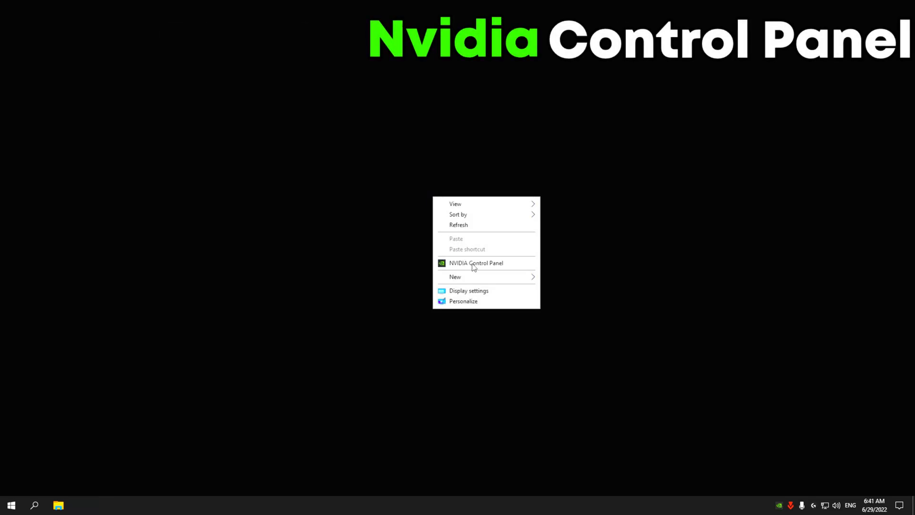
- Shift NVIDIA image settings preference fully to Performance and apply it
{"action": "left_click", "coordinate": [475, 263]}
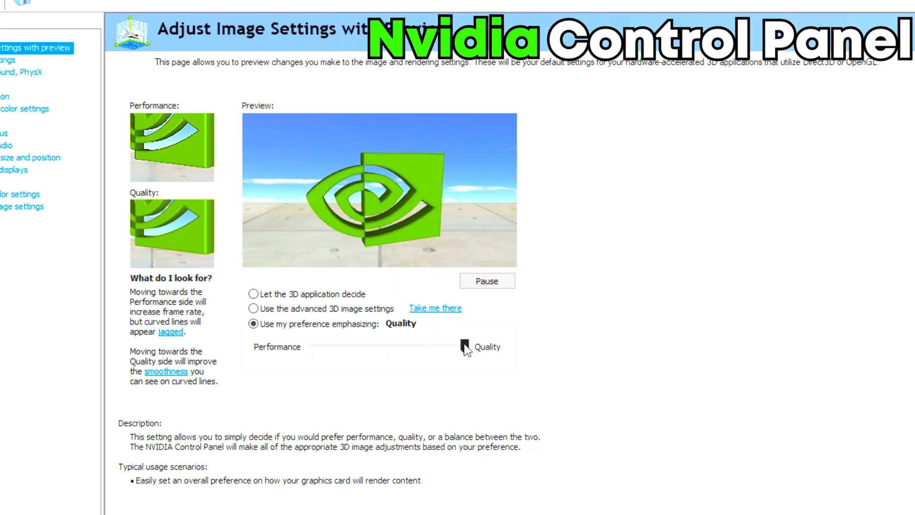
{"action": "left_click_drag", "start_coordinate": [467, 347], "coordinate": [252, 249]}
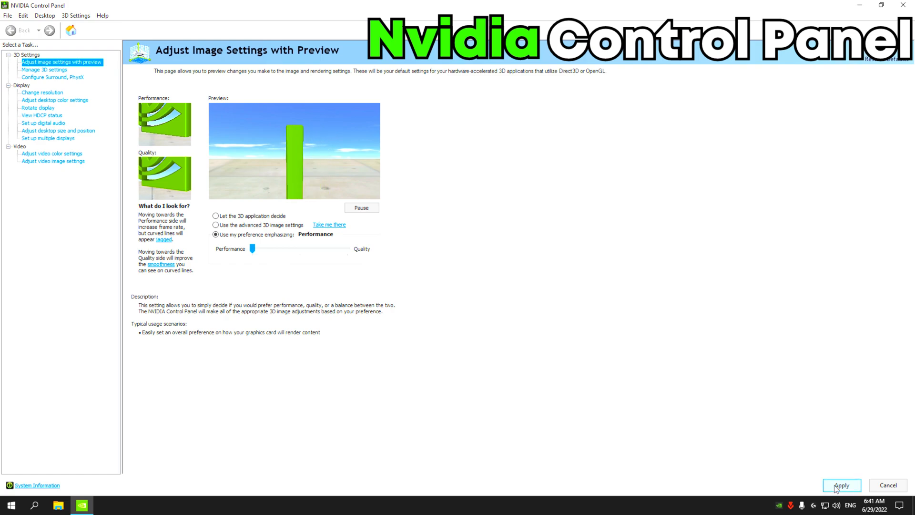
{"action": "left_click", "coordinate": [44, 69]}
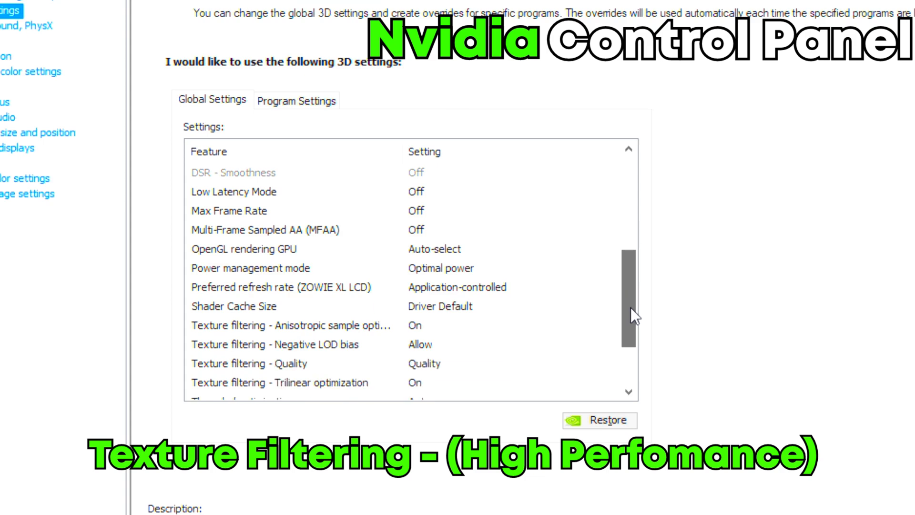
- Set Low Latency Mode to Ultra and power management to Prefer maximum performance in global 3D settings
{"action": "scroll", "scroll_direction": "down", "scroll_amount": 3}
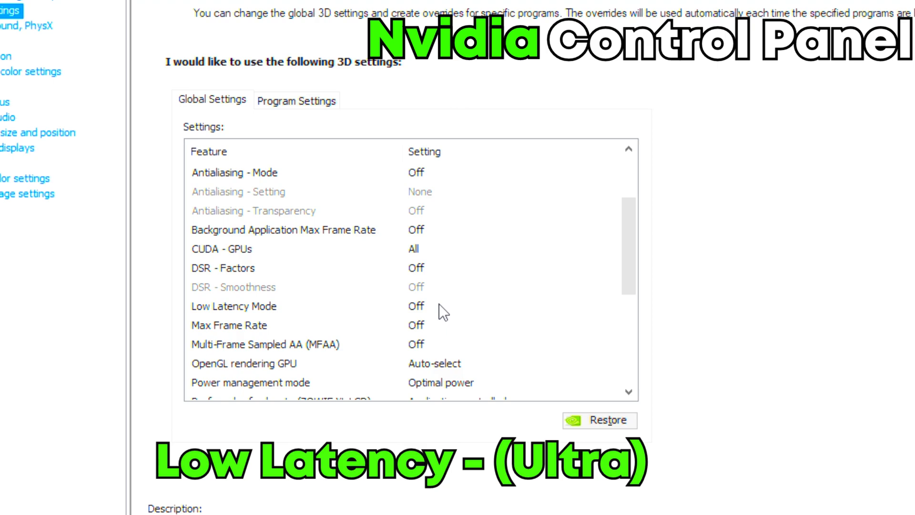
{"action": "left_click", "coordinate": [614, 305]}
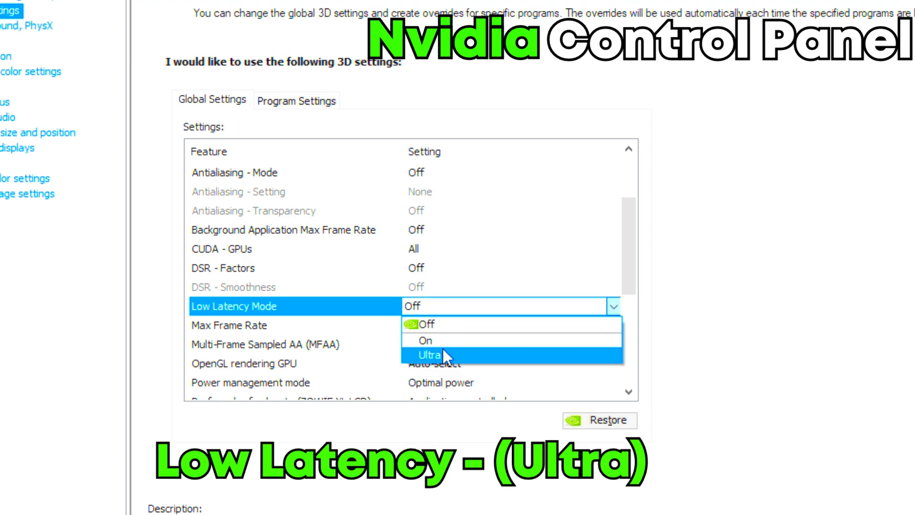
{"action": "left_click", "coordinate": [430, 356]}
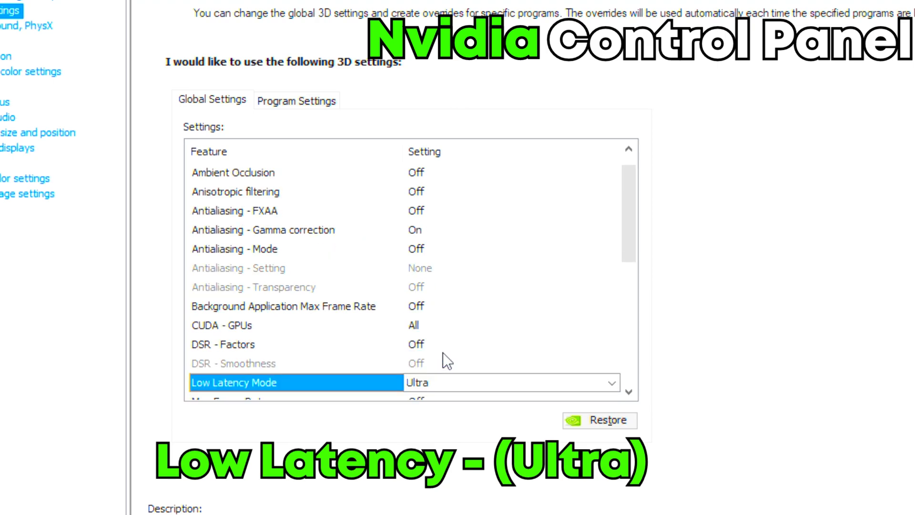
{"action": "scroll", "scroll_direction": "down", "scroll_amount": 3}
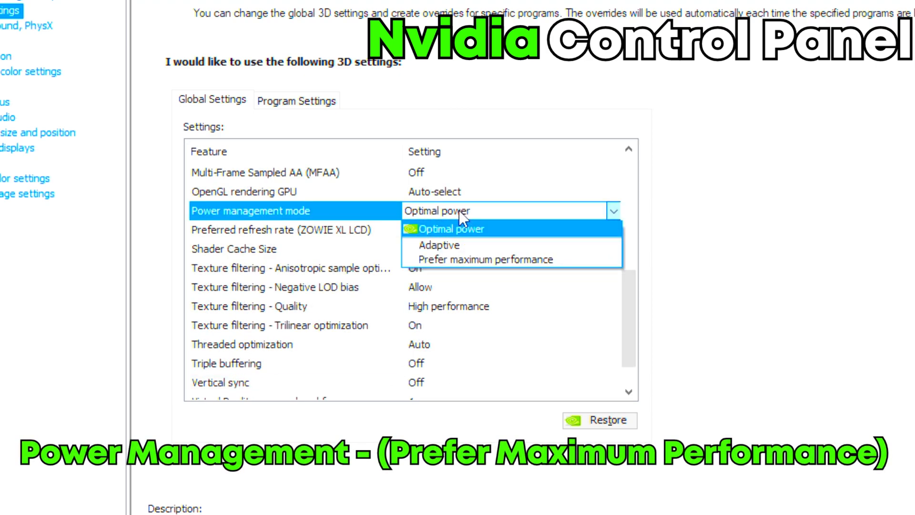
{"action": "left_click", "coordinate": [455, 228]}
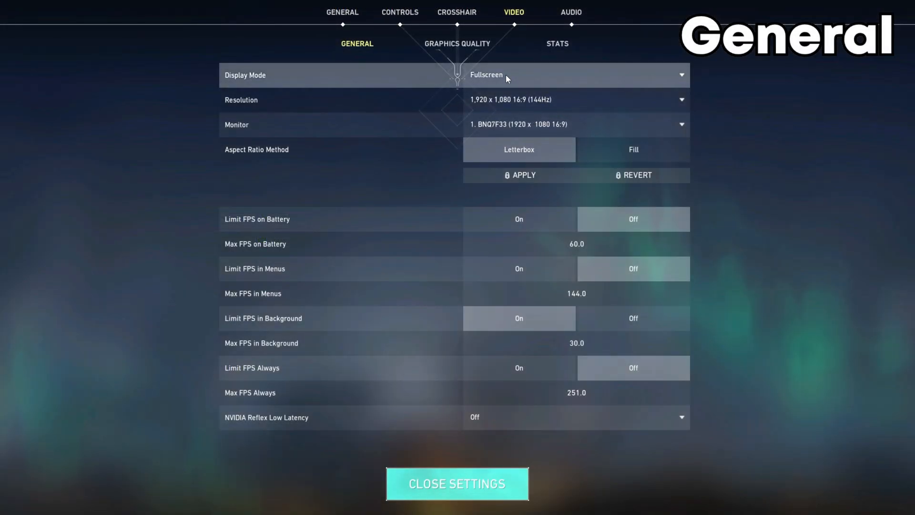
{"action": "mouse_move", "coordinate": [496, 96]}
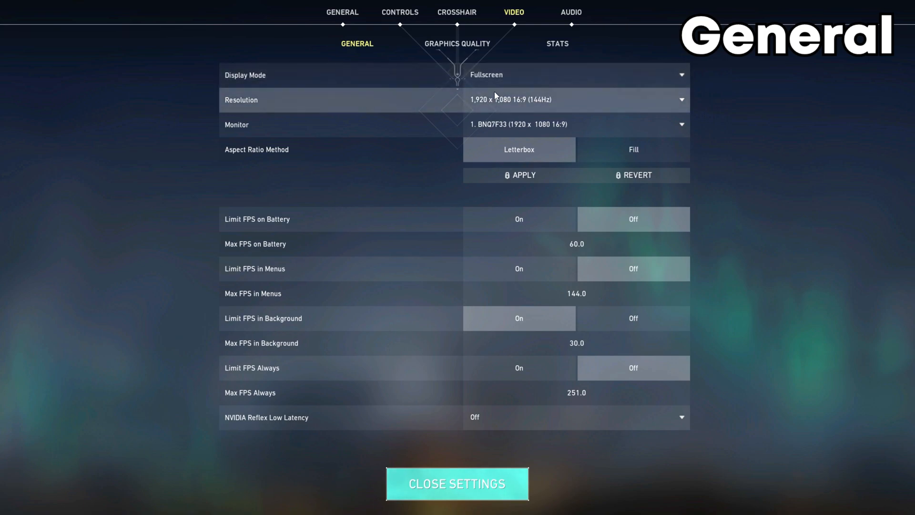
{"action": "mouse_move", "coordinate": [487, 425]}
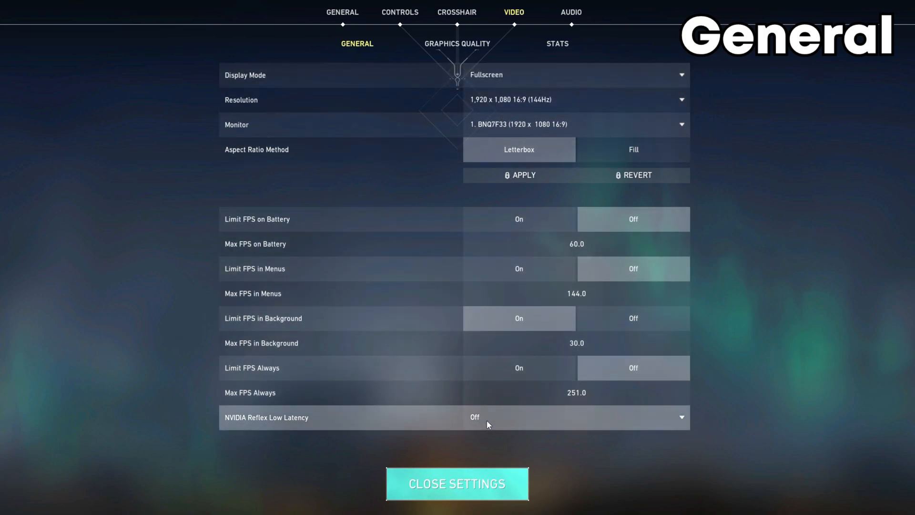
- Set Valorant's NVIDIA Reflex Low Latency to On + Boost and anisotropic filtering to 1x
{"action": "left_click", "coordinate": [575, 417]}
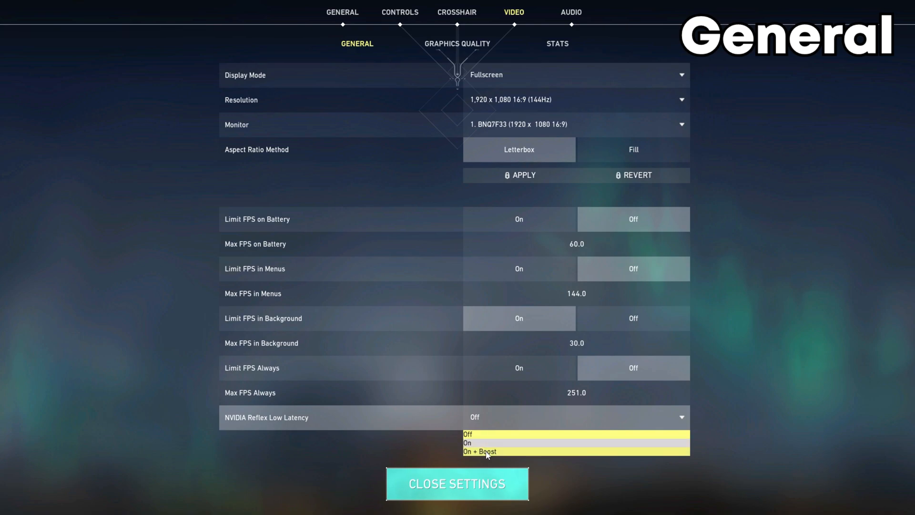
{"action": "left_click", "coordinate": [479, 450]}
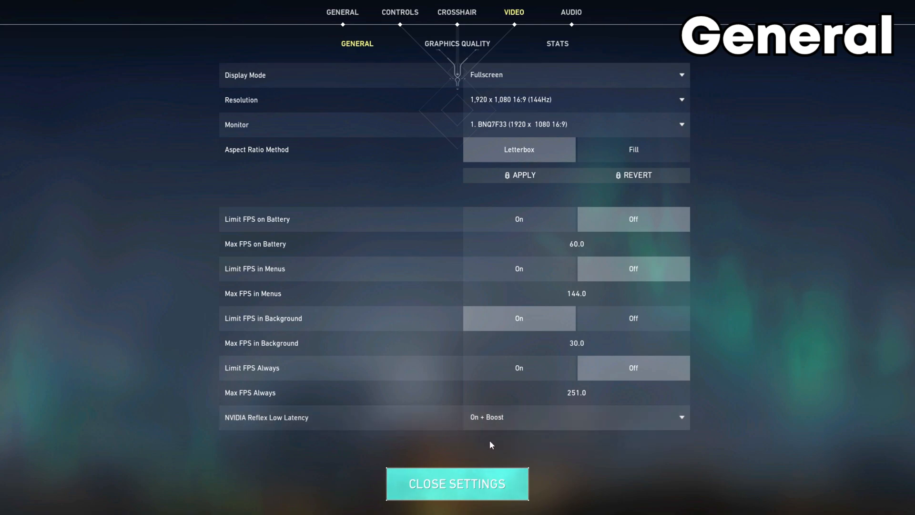
{"action": "left_click", "coordinate": [456, 43]}
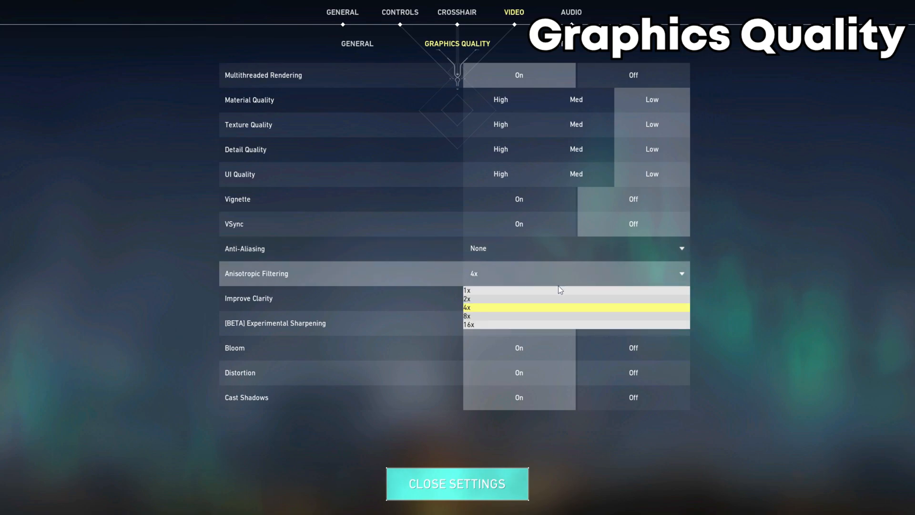
{"action": "left_click", "coordinate": [466, 290]}
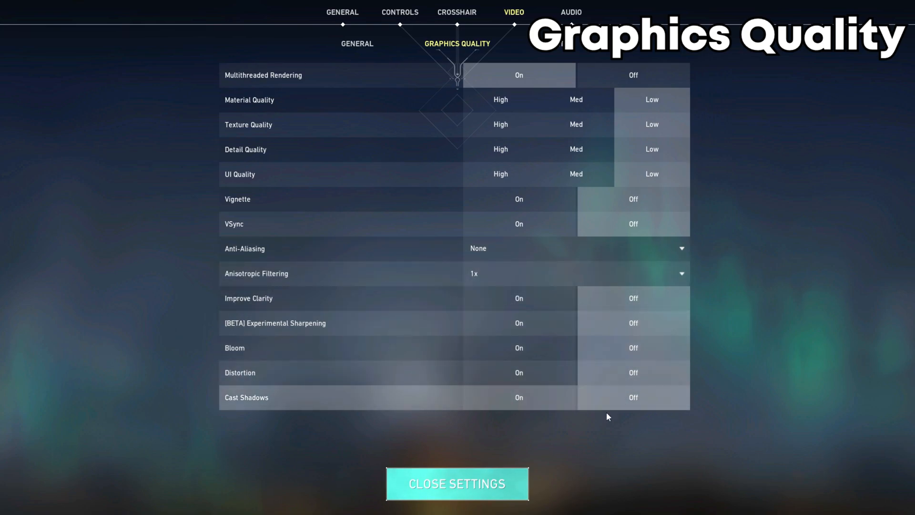
{"action": "mouse_move", "coordinate": [469, 432]}
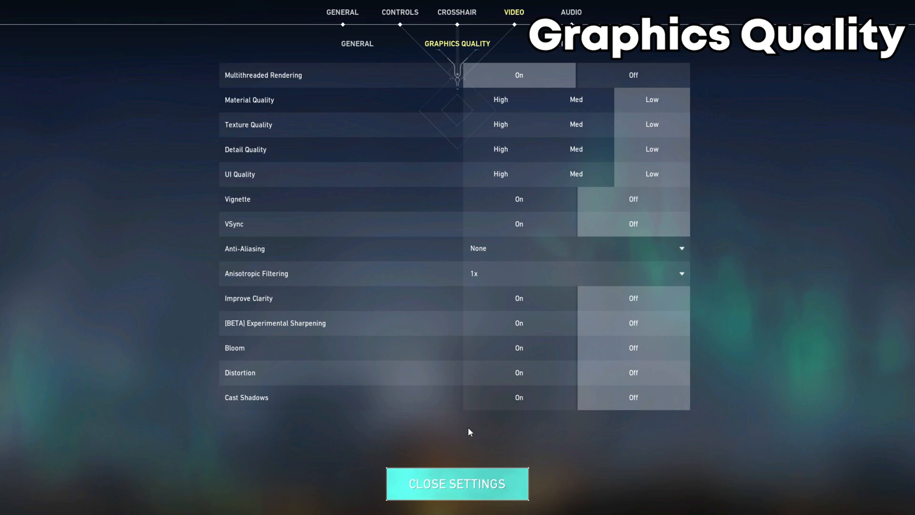